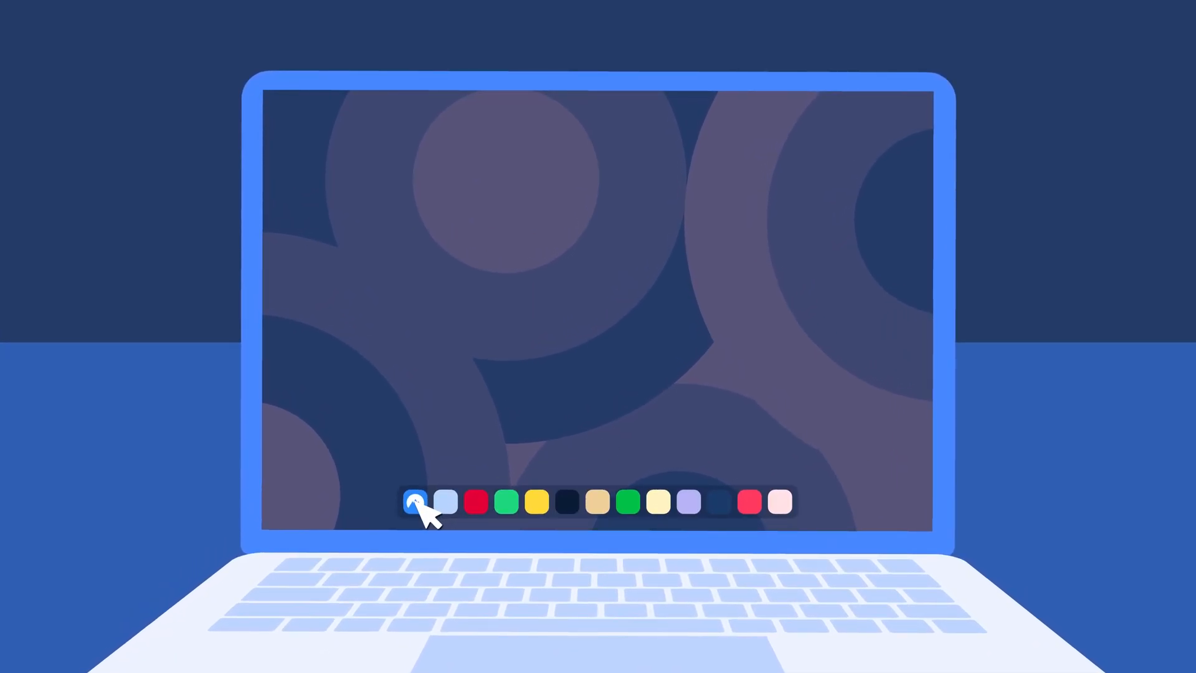
# - Launch the NordVPN app from the laptop's dock
pyautogui.click(415, 504)
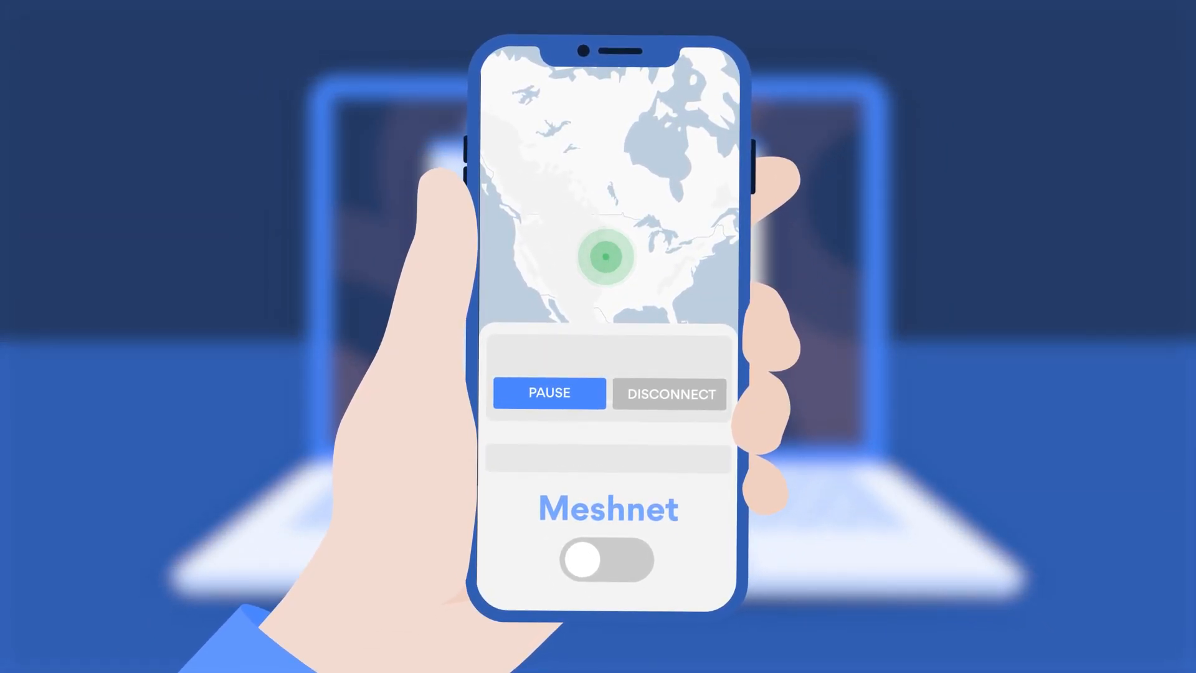
# - Switch Meshnet on while the VPN connection stays active
pyautogui.click(603, 564)
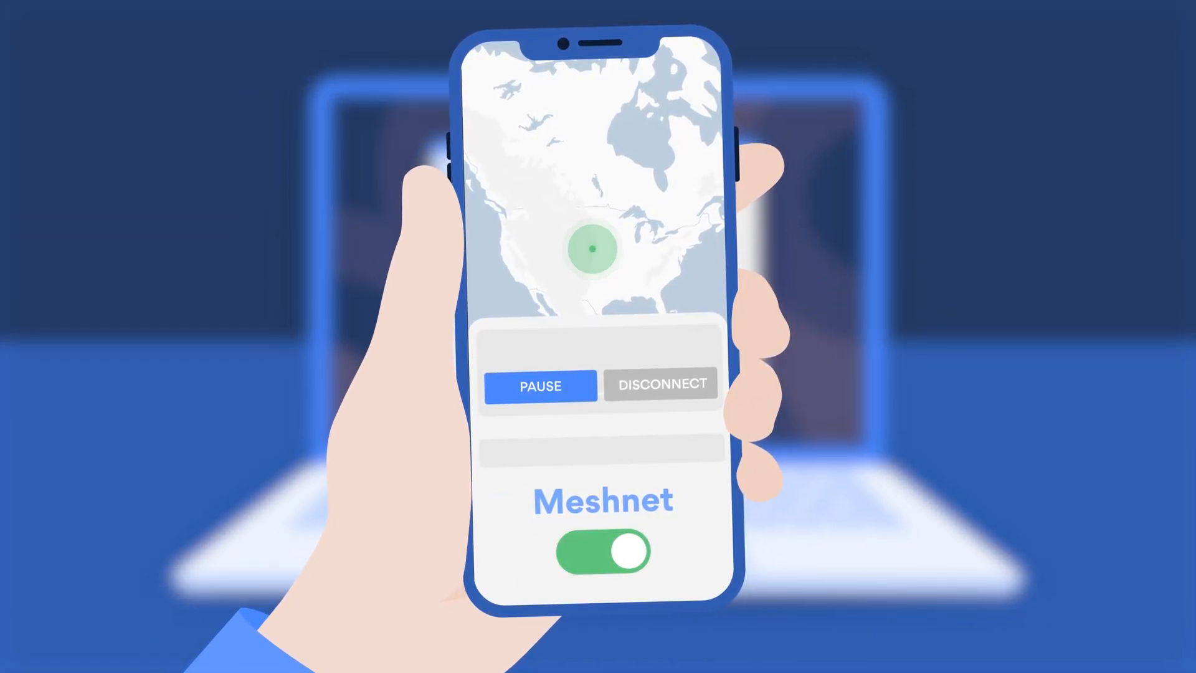